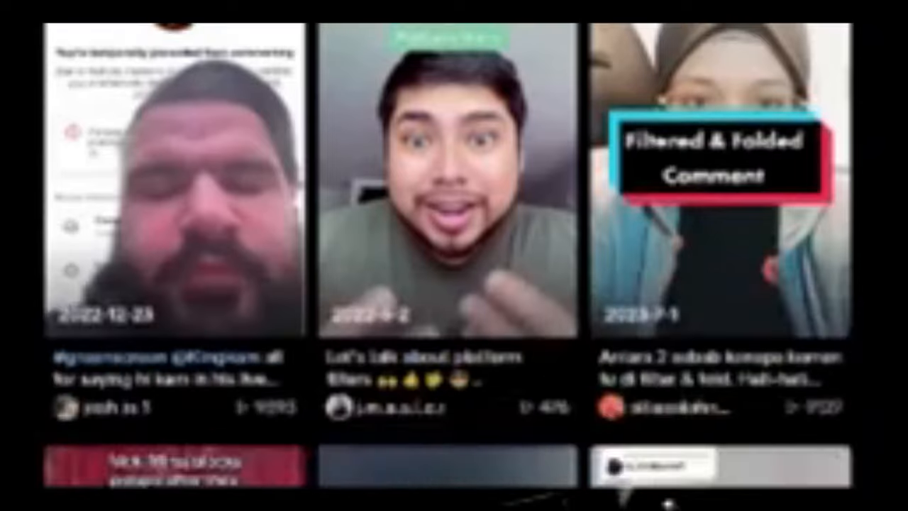
pyautogui.scroll(-3)
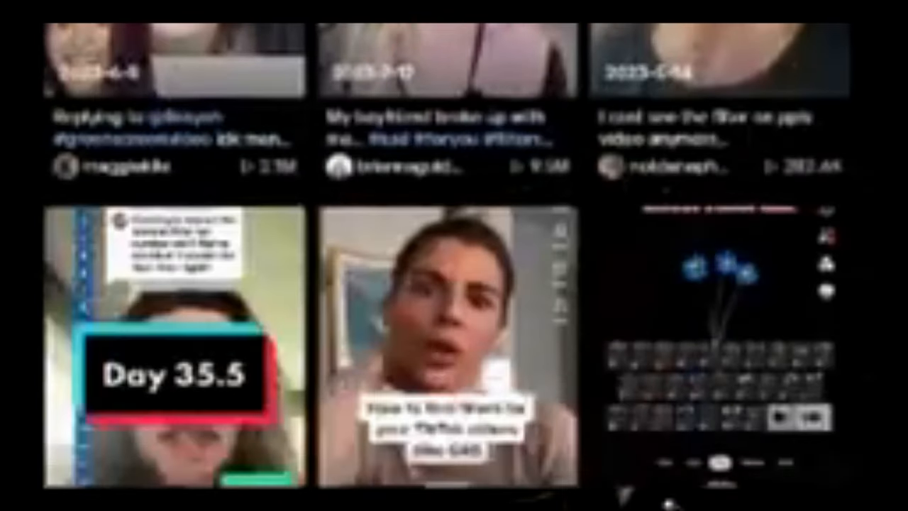
pyautogui.scroll(3)
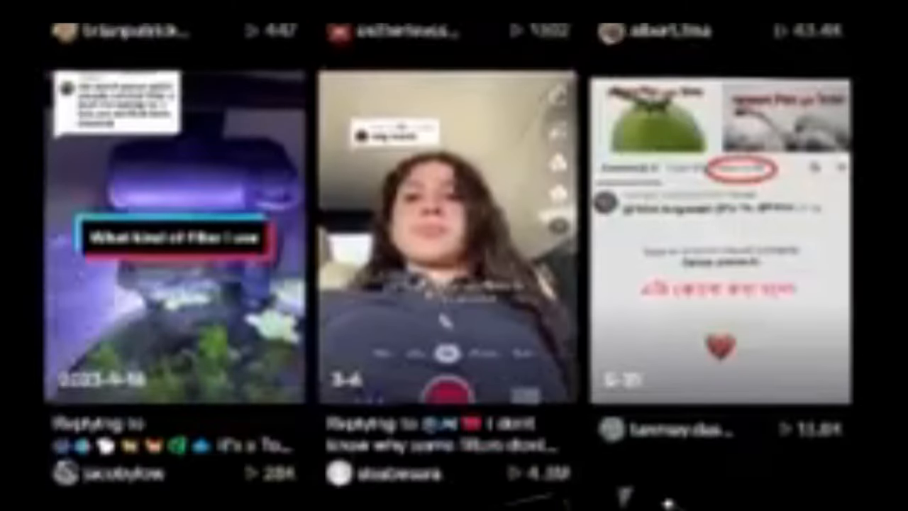